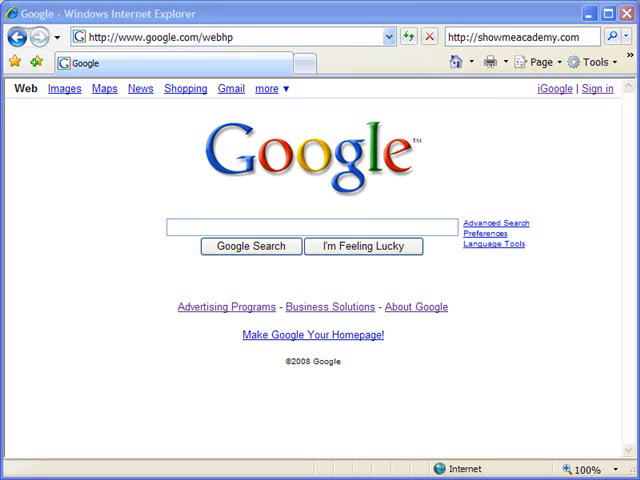
pyautogui.moveTo(150, 208)
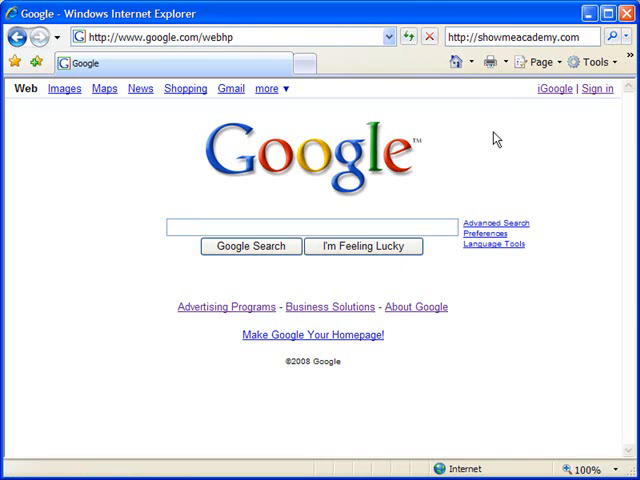
# - Bring up the context menu of page actions over an empty area of the Google home page
pyautogui.rightClick(496, 140)
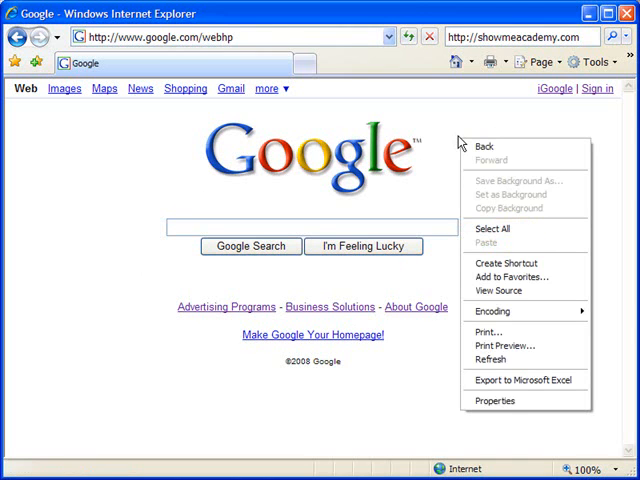
pyautogui.moveTo(512, 144)
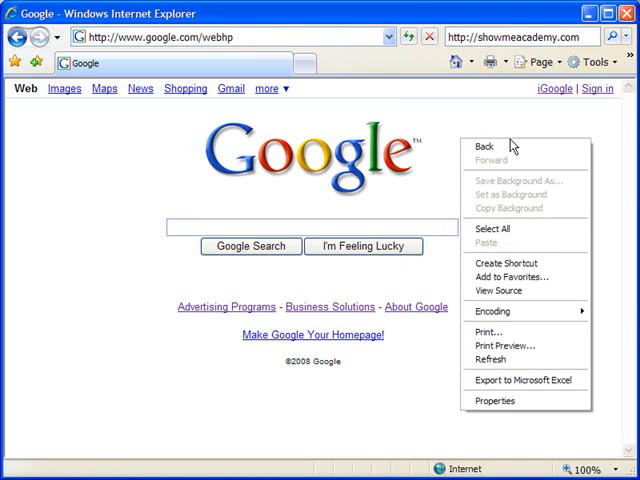
pyautogui.moveTo(498, 292)
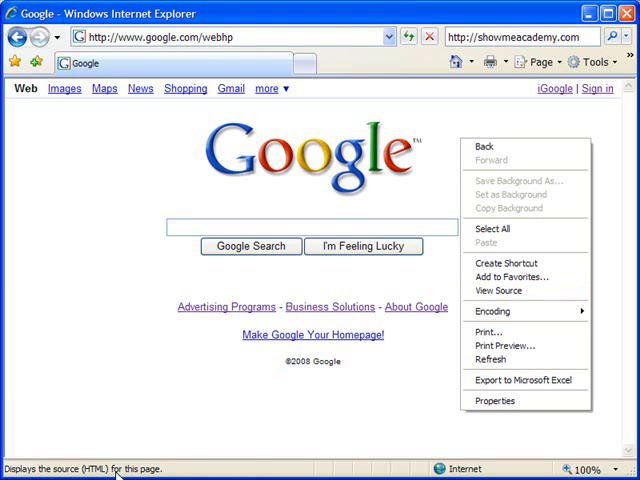
pyautogui.moveTo(170, 470)
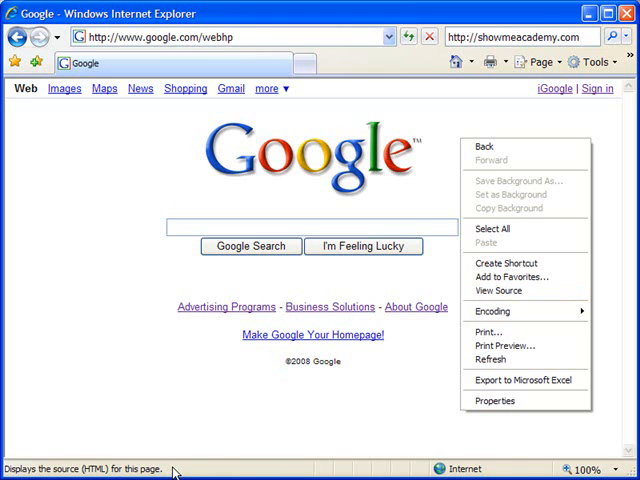
pyautogui.moveTo(496, 292)
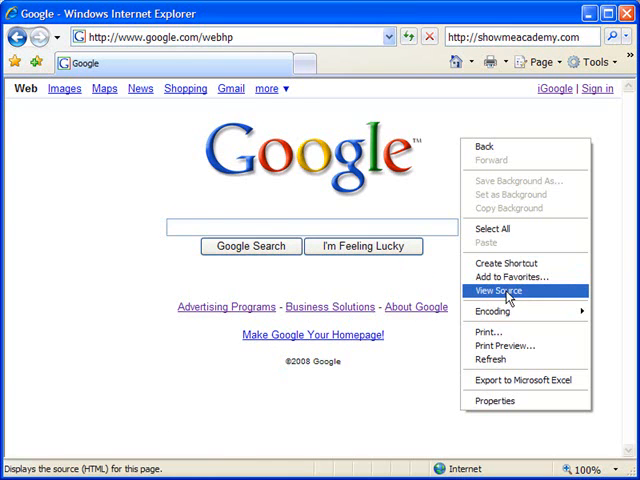
# - Show the Google page's HTML source in Notepad via View Source and read through it
pyautogui.click(494, 292)
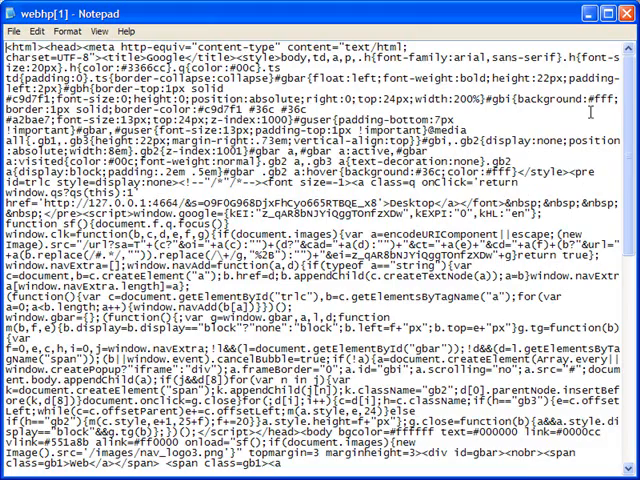
pyautogui.scroll(-3)
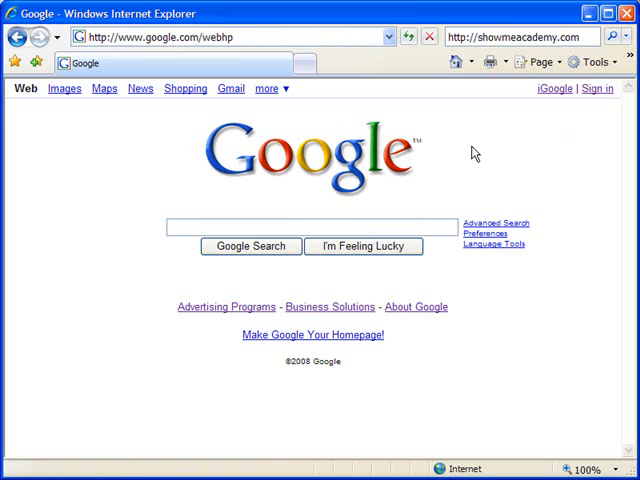
pyautogui.rightClick(476, 152)
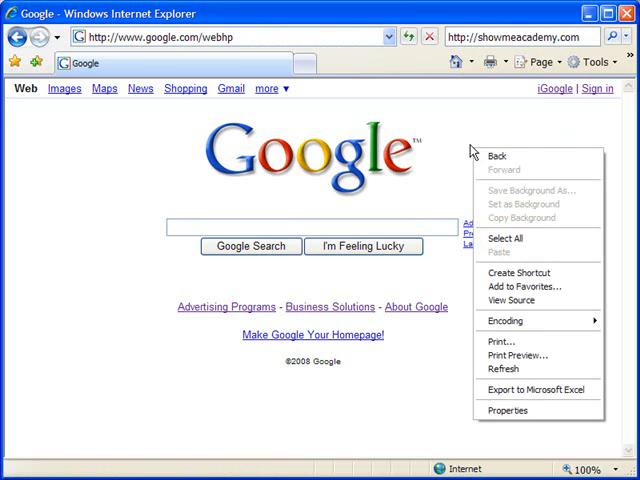
pyautogui.moveTo(508, 300)
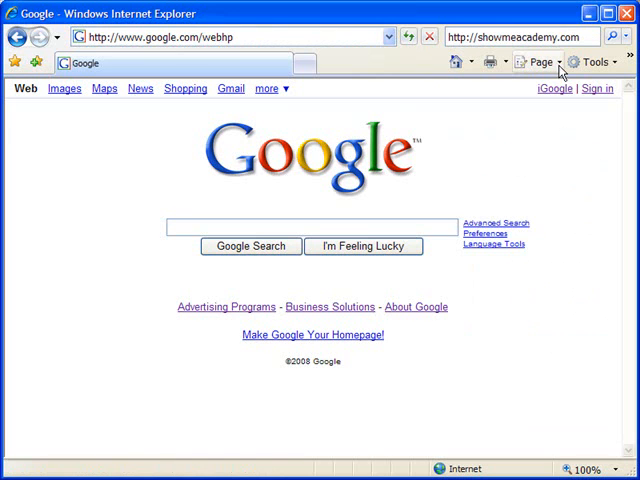
pyautogui.click(536, 60)
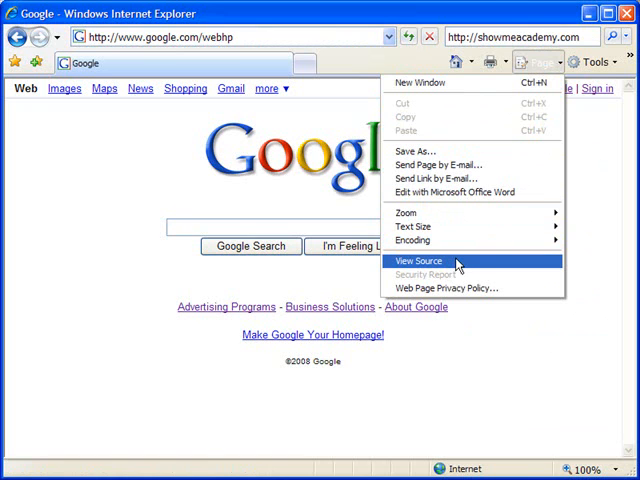
pyautogui.click(418, 260)
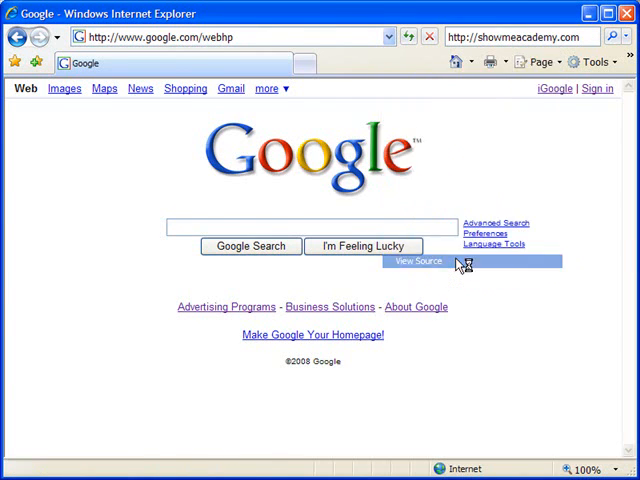
pyautogui.click(416, 260)
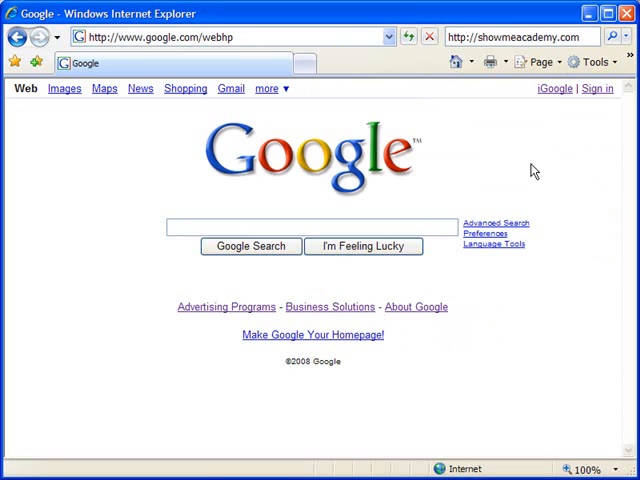
pyautogui.moveTo(456, 62)
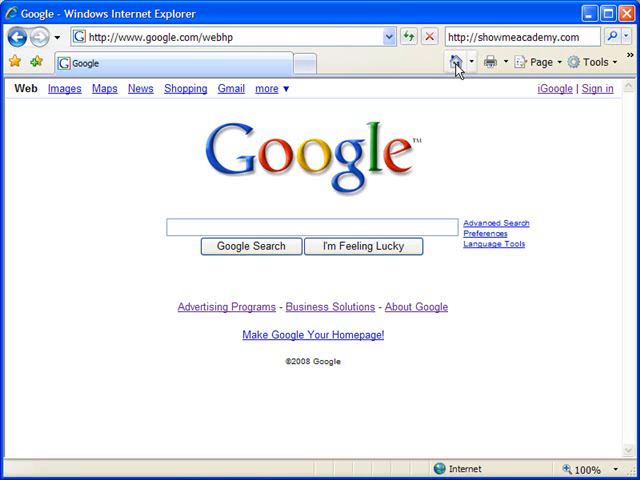
pyautogui.moveTo(488, 144)
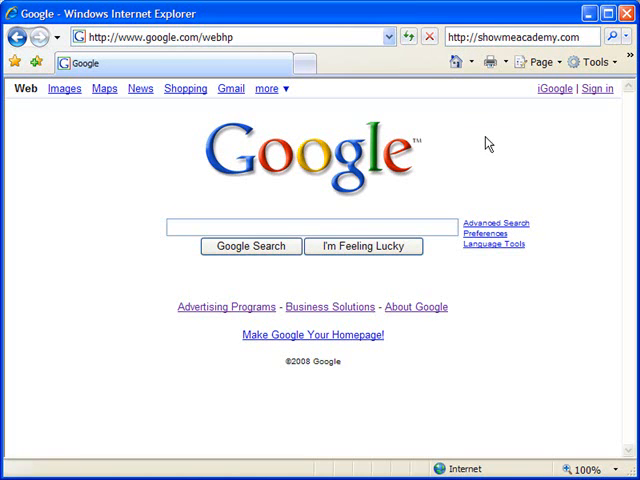